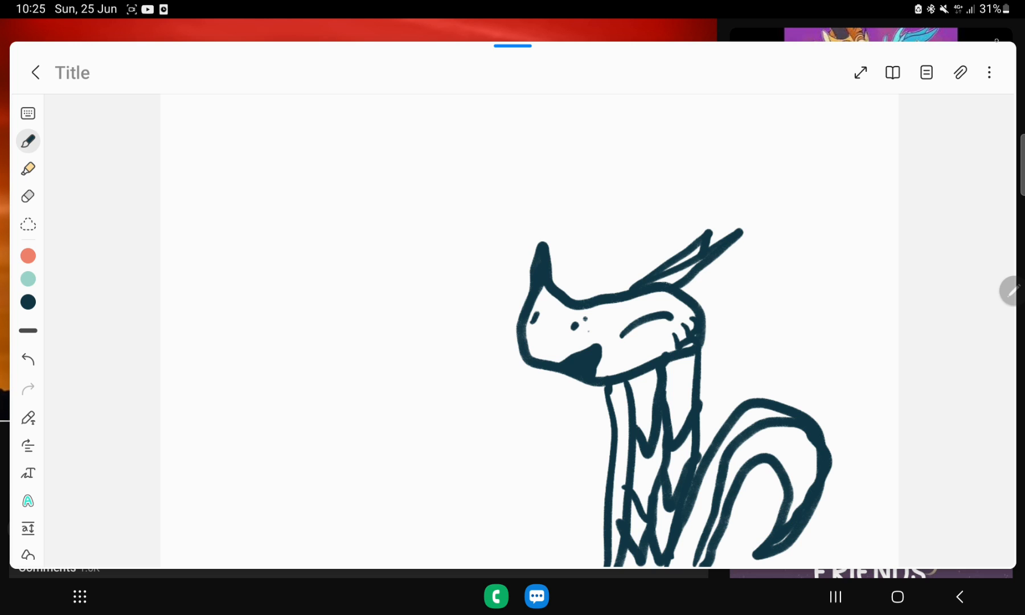
- Dot a freckle on the snout, draw a heart outline left of the neck, then ready pink ink
click(576, 337)
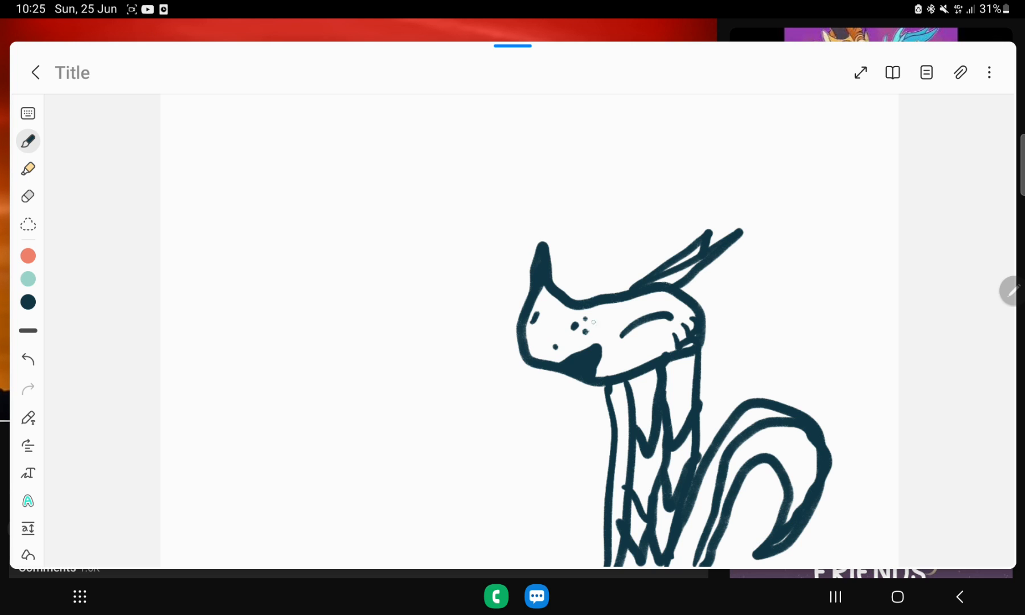
drag(451, 418, 497, 497)
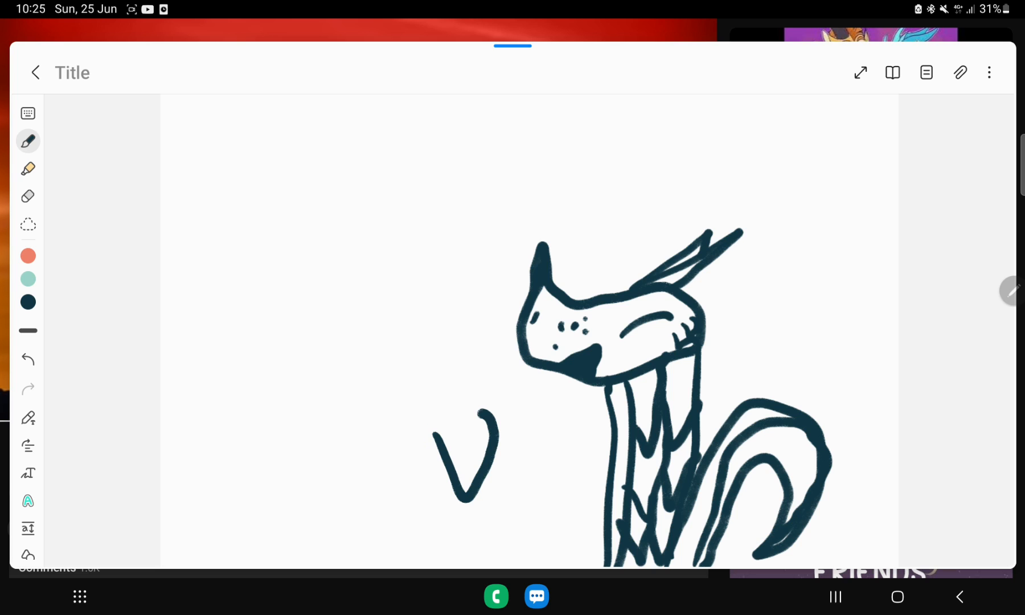
drag(497, 418, 452, 445)
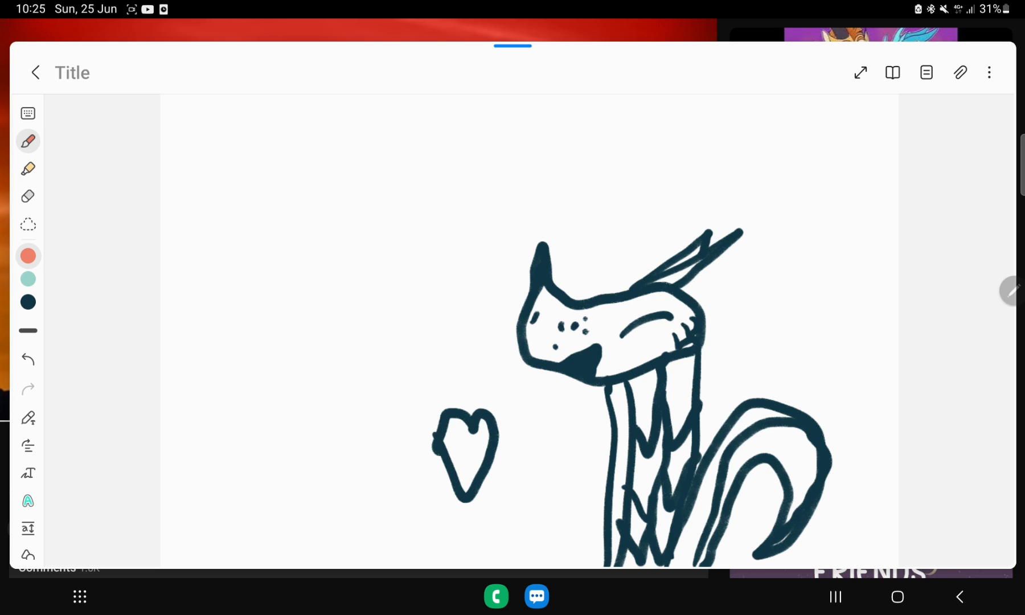
click(27, 302)
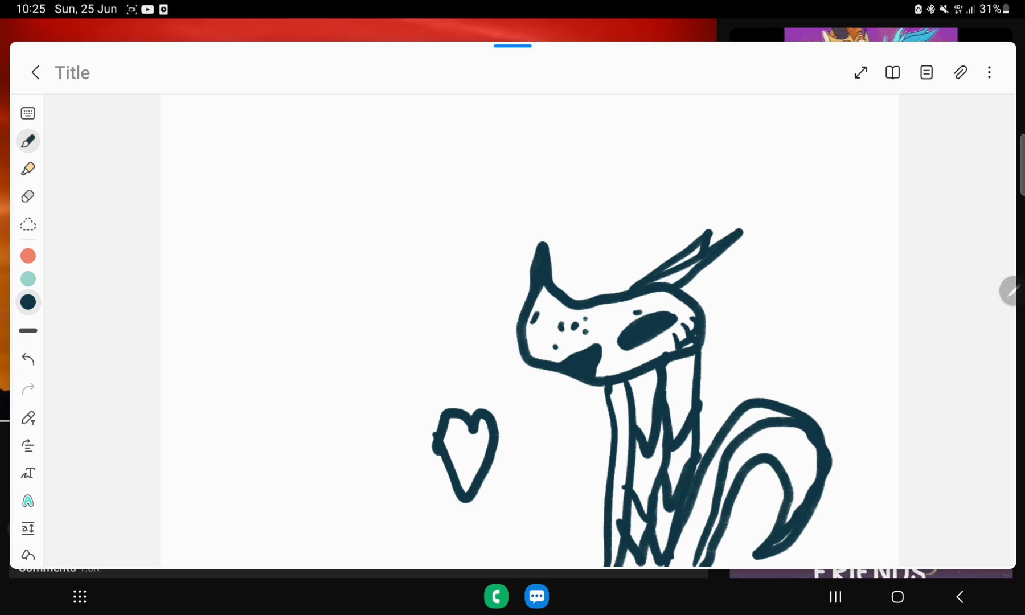
click(28, 256)
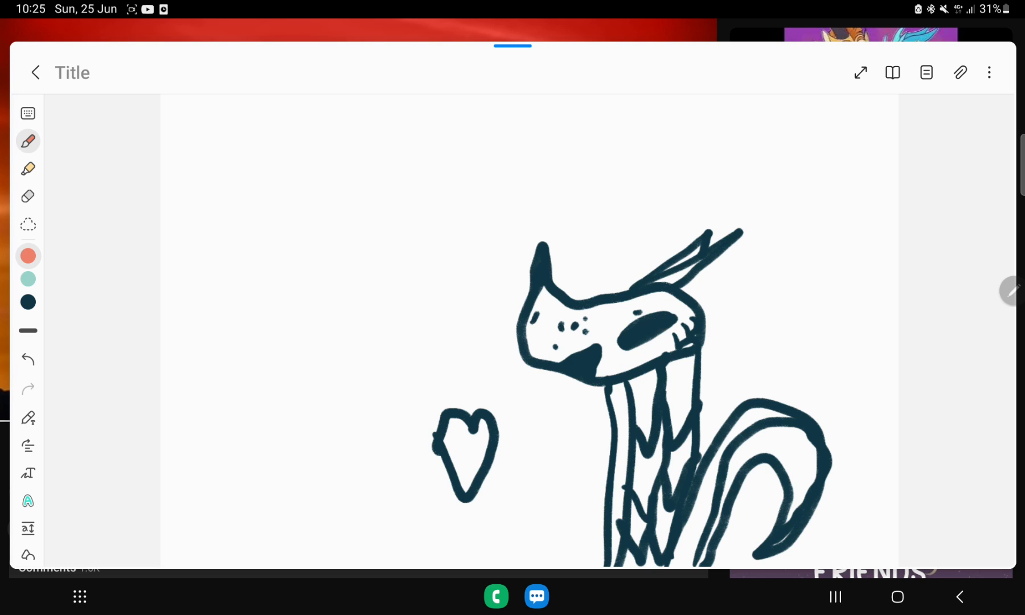
- Dab a small pink blush mark inside the dark cheek patch
click(640, 341)
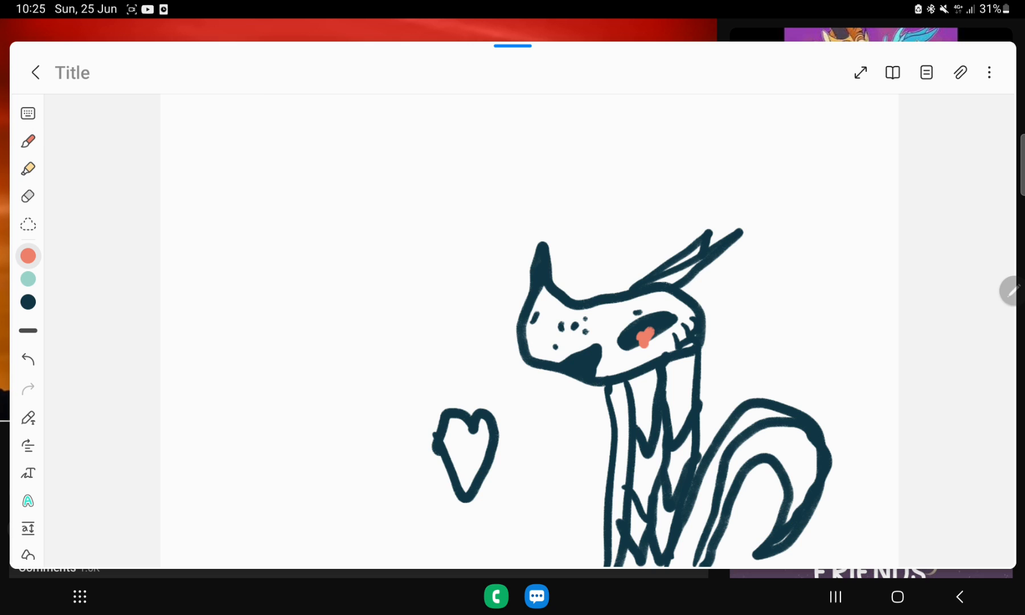
- With yellow ink, add spots beside the cheek, freckles on the snout, and stripes across the tail
click(27, 140)
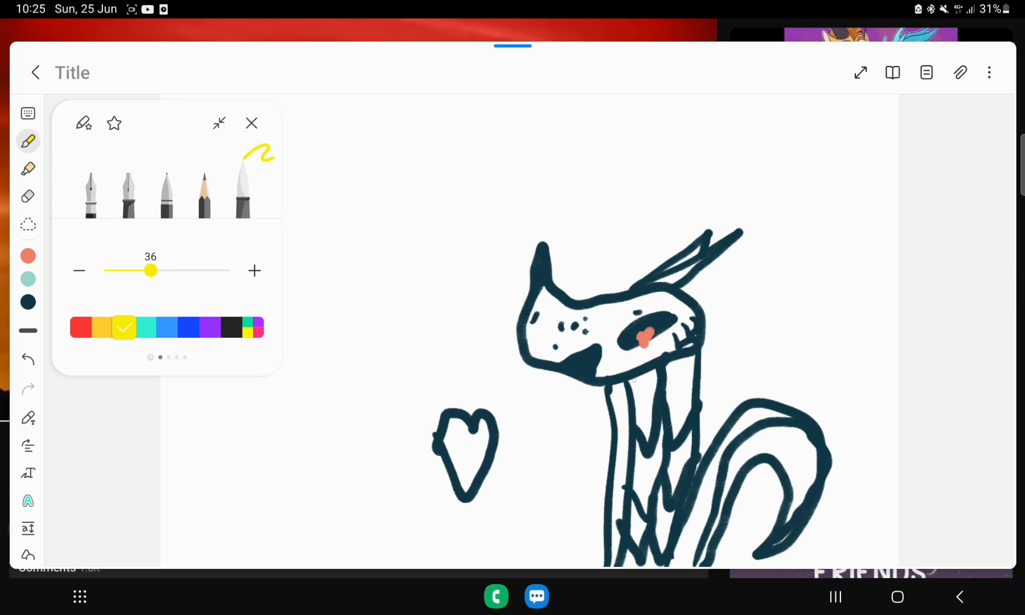
drag(687, 323, 710, 339)
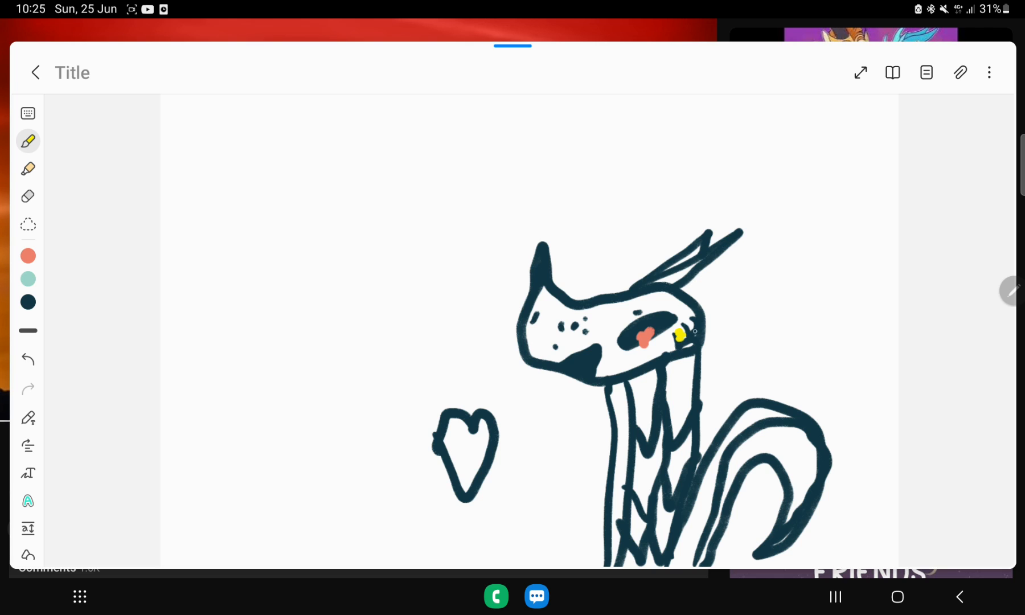
drag(680, 337, 692, 324)
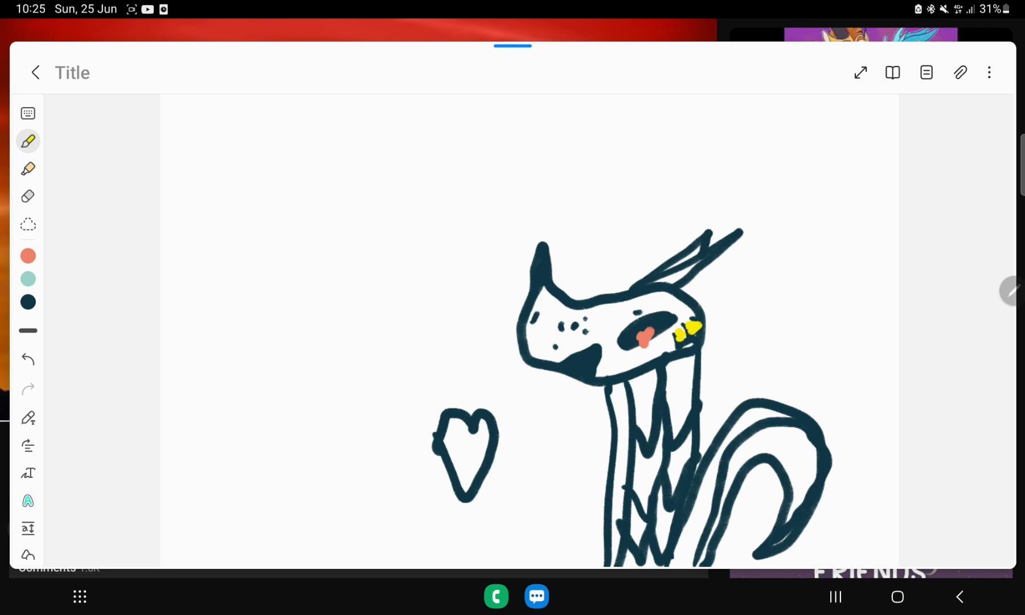
drag(549, 320, 589, 343)
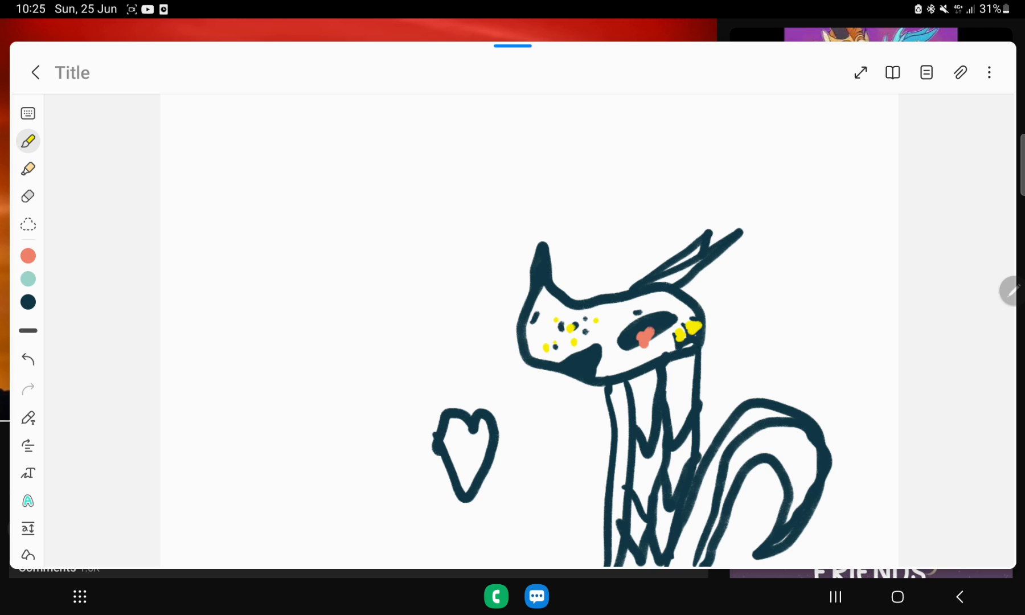
drag(794, 425, 788, 516)
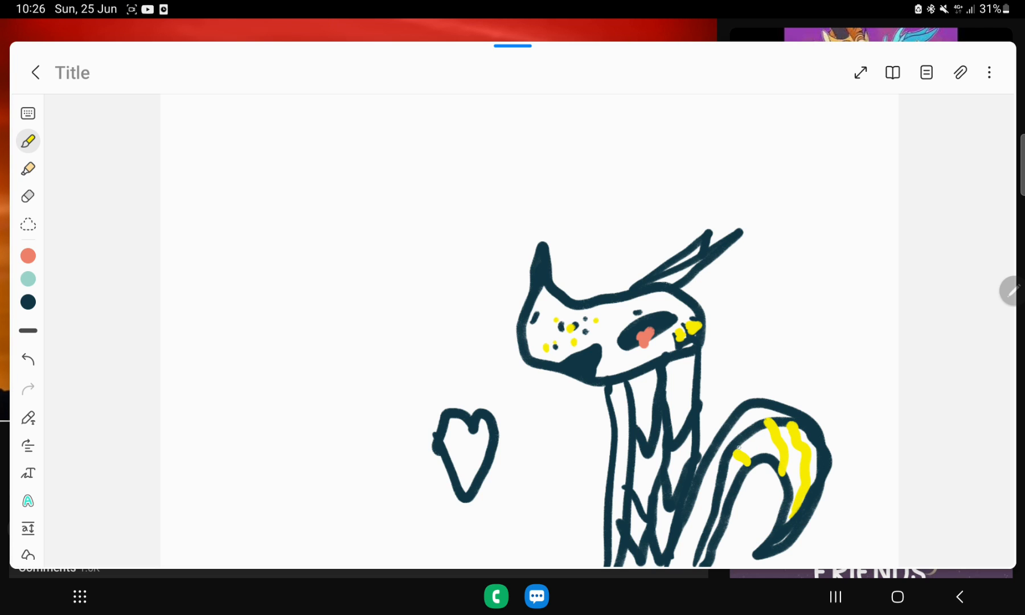
- Draw more short yellow stripes along the tail and down the neck
drag(725, 464, 719, 523)
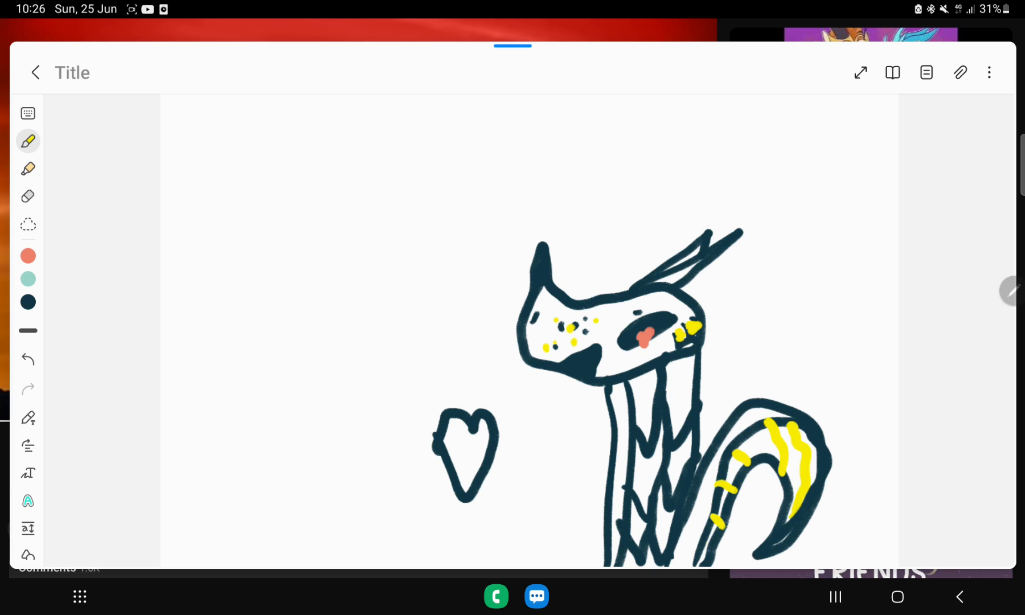
drag(616, 418, 634, 418)
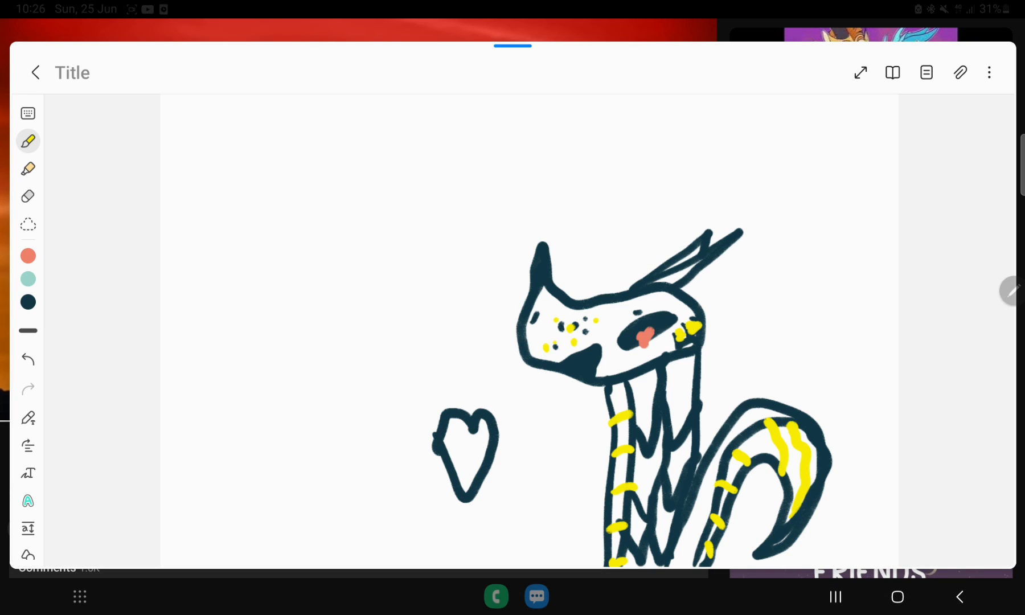
- Test a red stroke and undo it, leave a yellow squiggle above, then scribble yellow inside the heart
drag(225, 281, 517, 177)
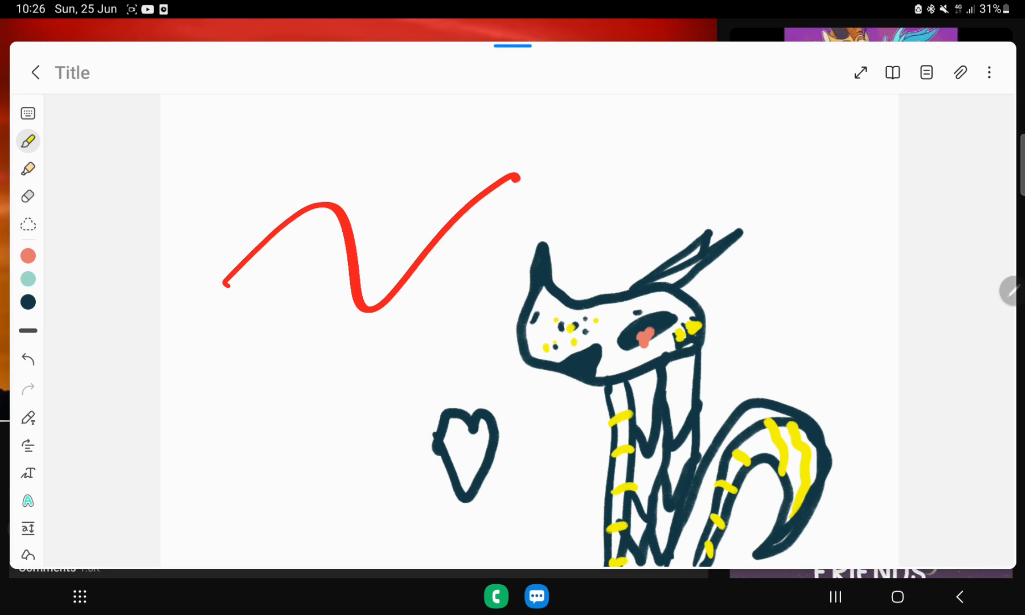
drag(516, 178, 713, 59)
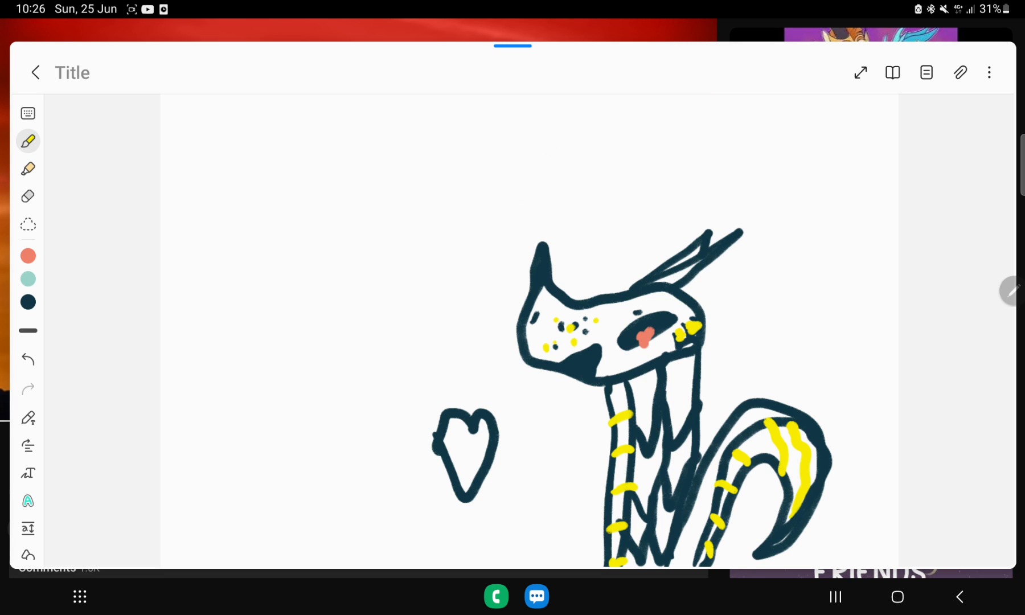
drag(275, 262, 732, 151)
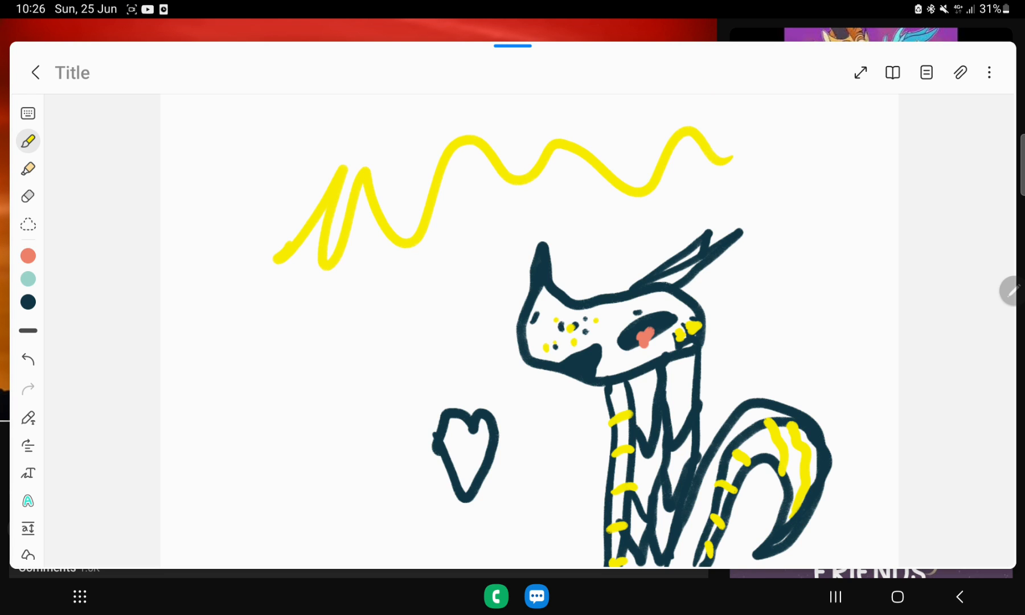
drag(458, 425, 465, 477)
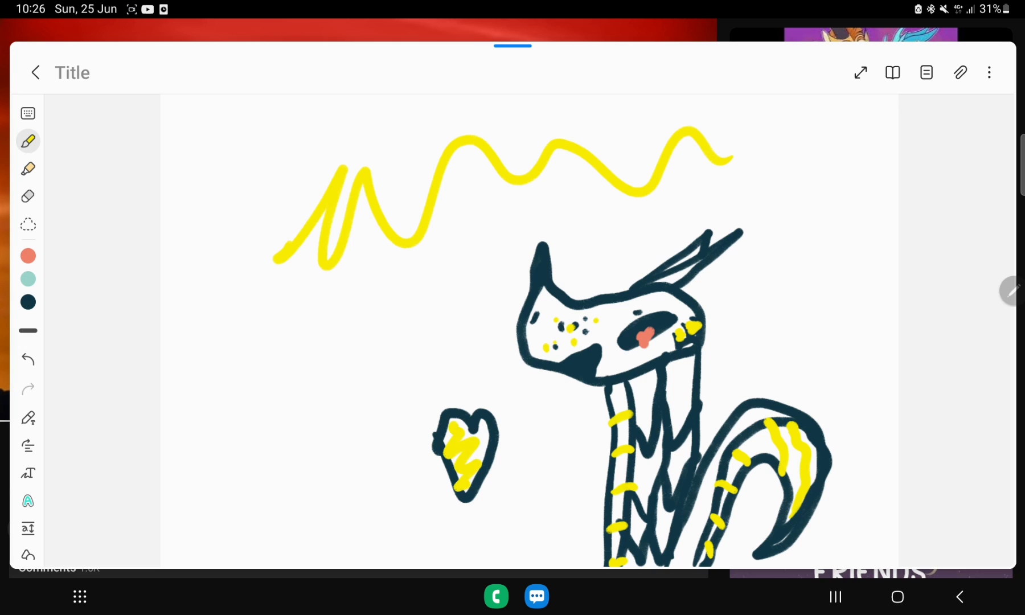